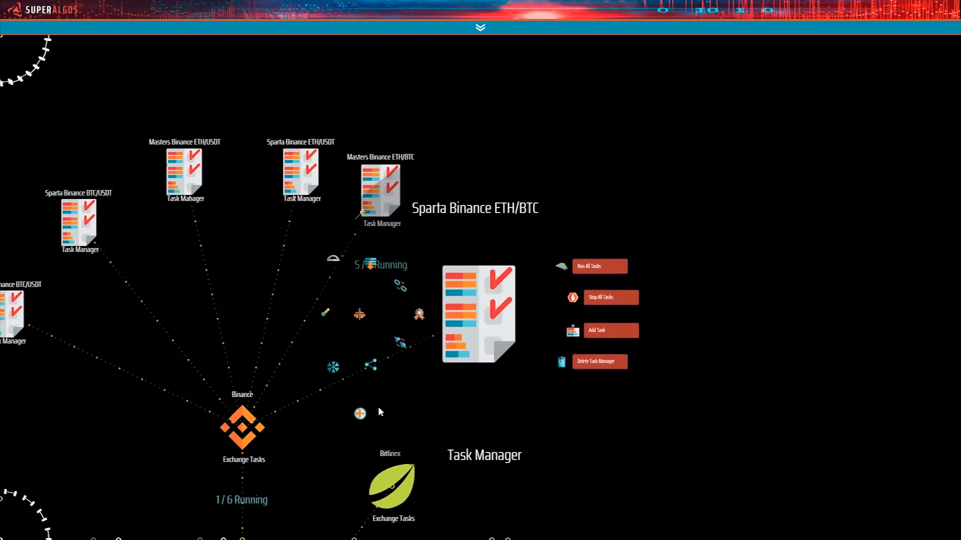
- Expand the RSI Line Polygon Border to reveal its two Style nodes and Style Condition
left_click(598, 266)
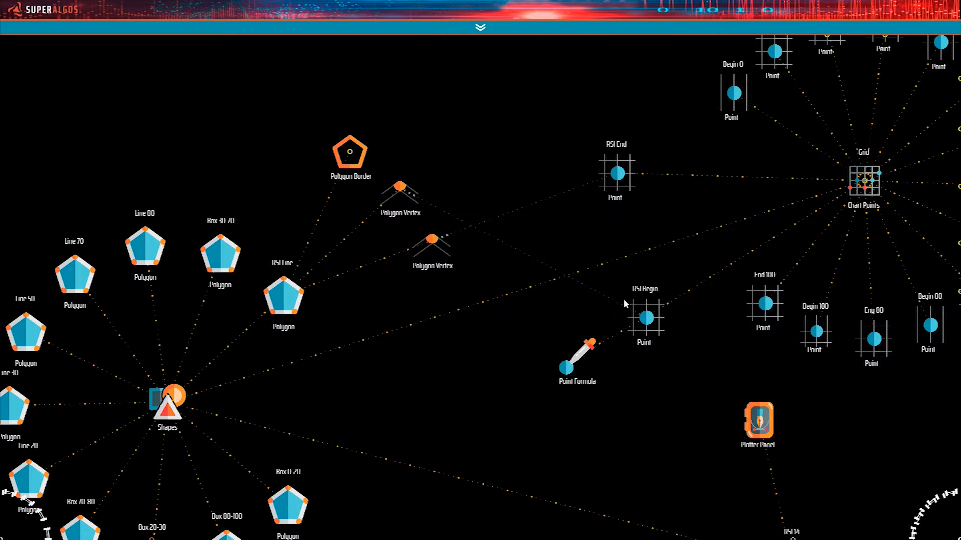
mouse_move(584, 194)
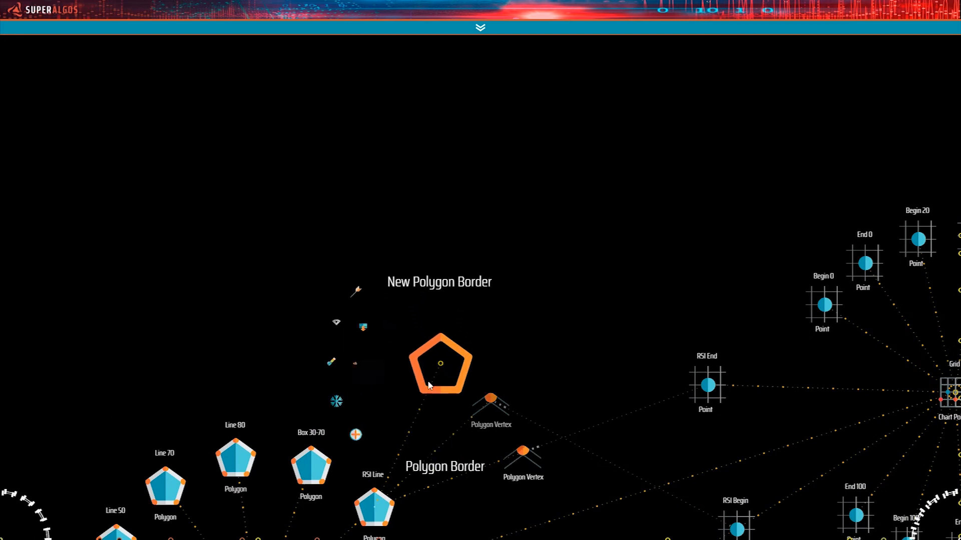
left_click(439, 365)
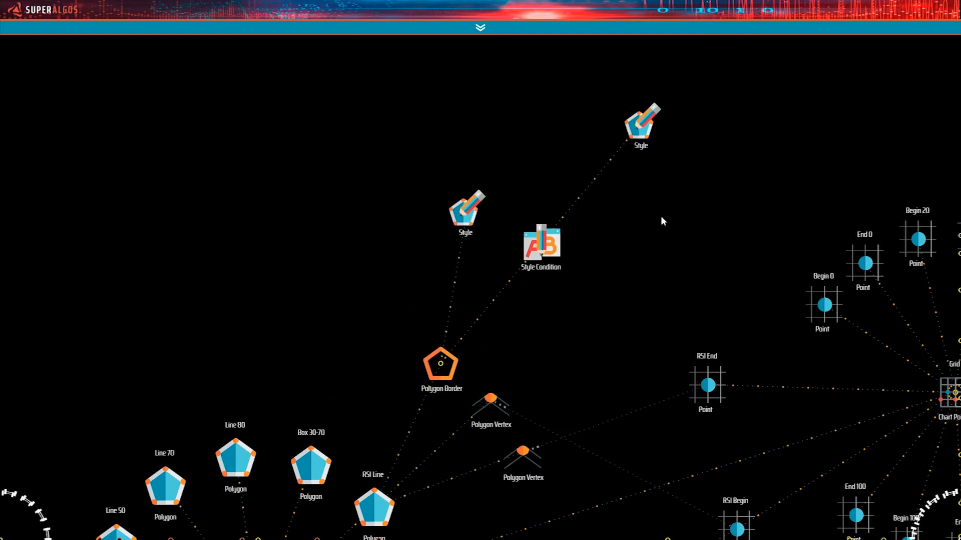
- Collapse the workspace panel to show the synchronized Bitcoin and Ether charts from August 2017
left_click(480, 27)
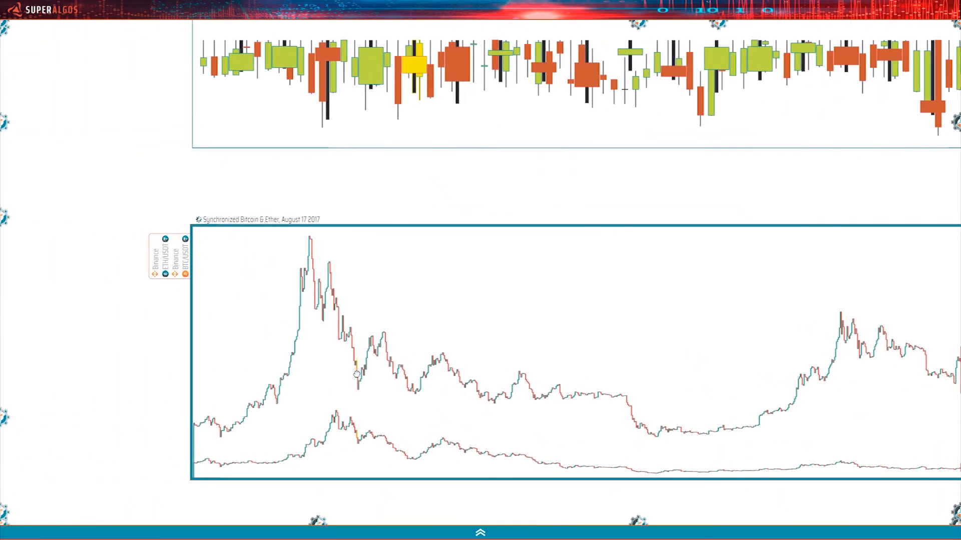
- Scroll down to the Bitcoin Multi-Time Frame chart with 1-hour and 5-minute candles
scroll("down", 3)
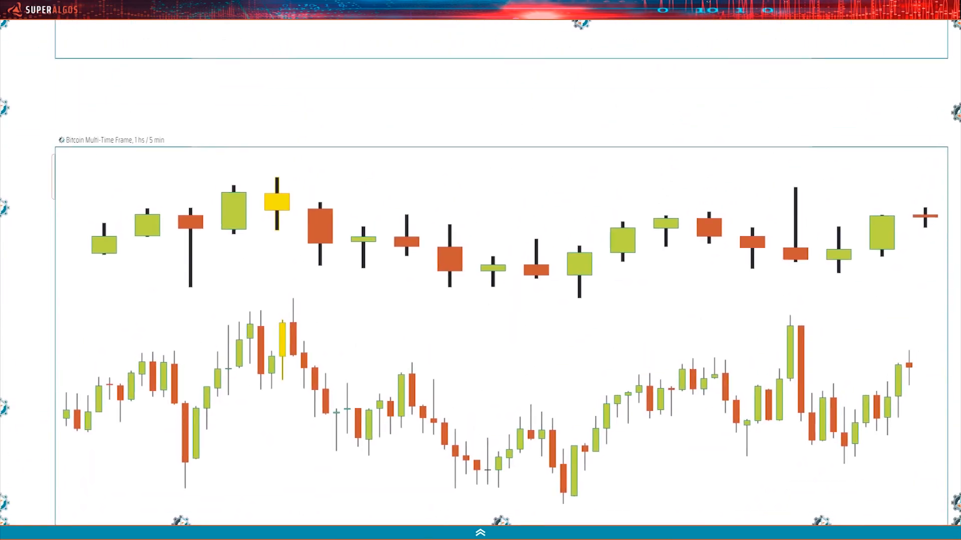